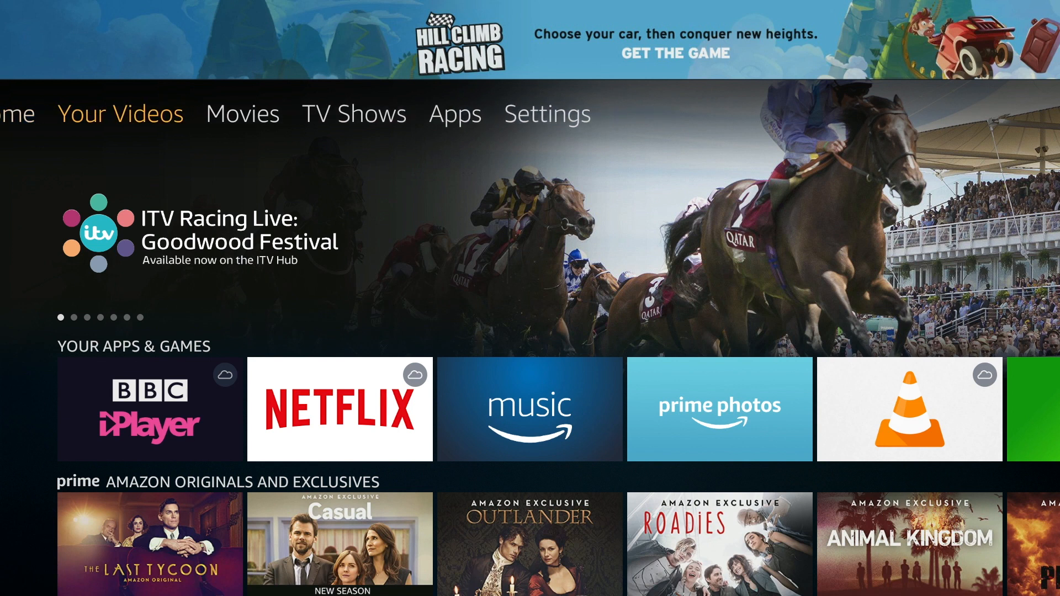
# - Navigate from Settings across the categories to the Device entry
pyautogui.click(547, 114)
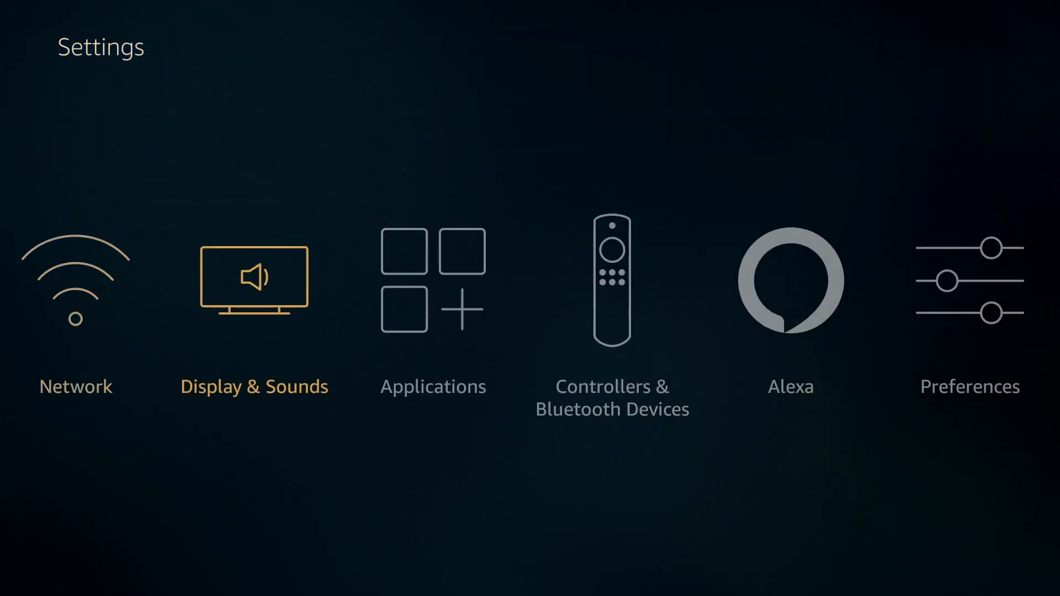
pyautogui.hscroll(3)
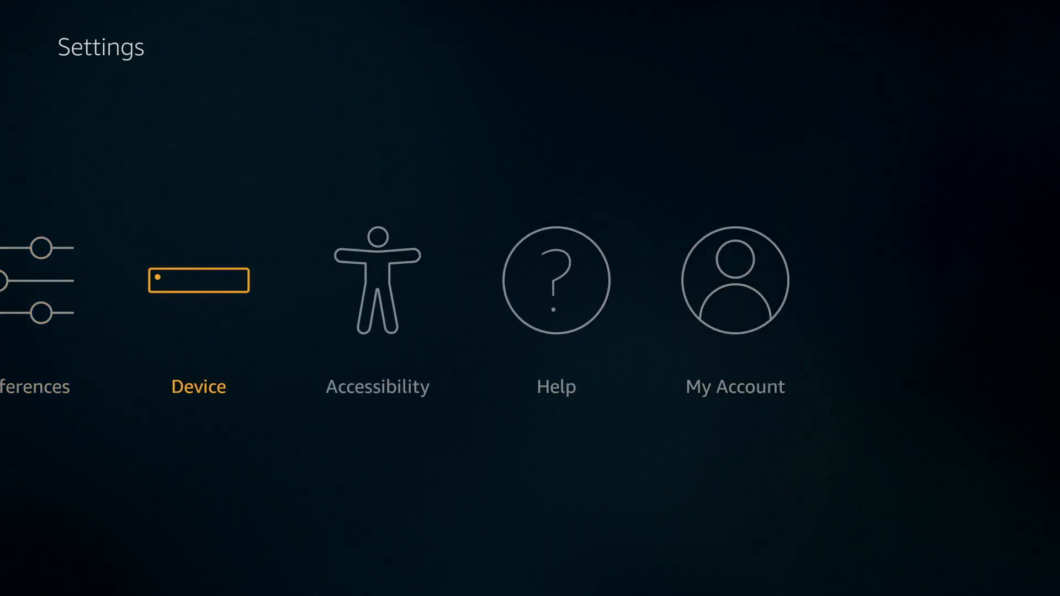
# - Move down the Device submenu past About, Sleep and Restart to Reset to Factory Defaults
pyautogui.click(198, 279)
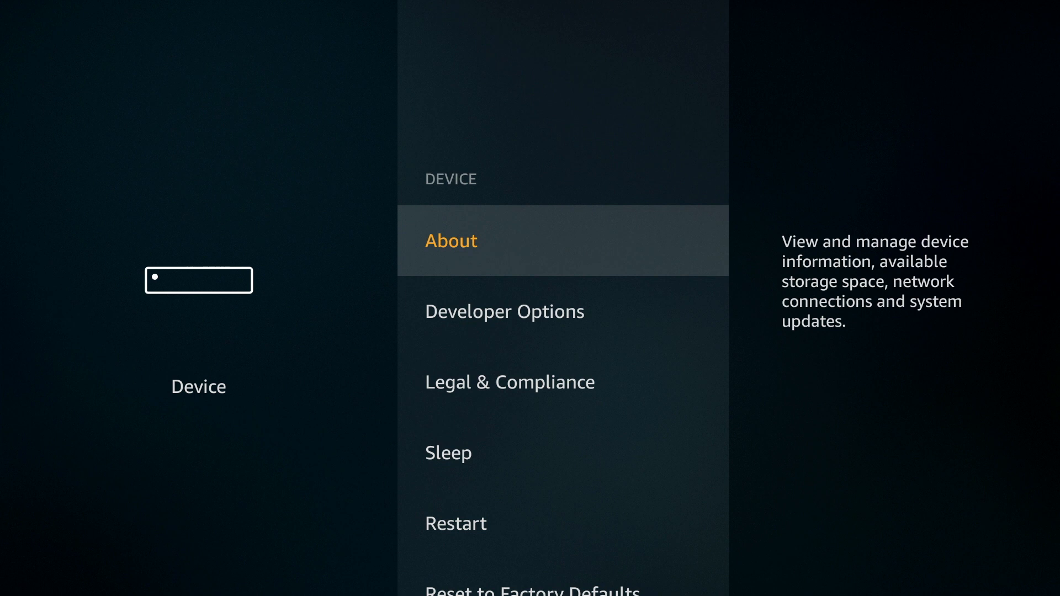
pyautogui.scroll(-3)
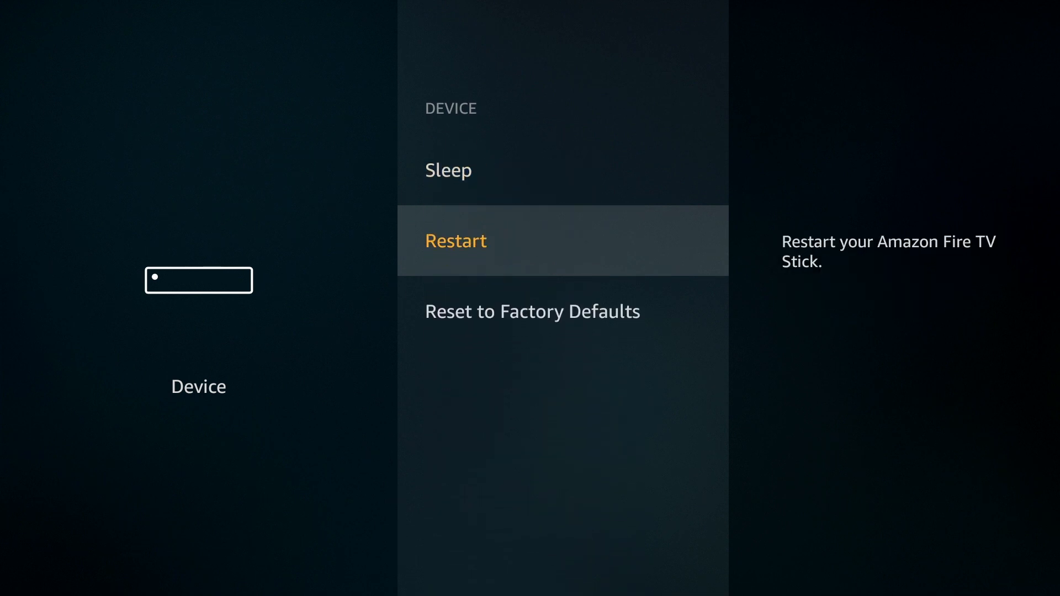
pyautogui.press('Down')
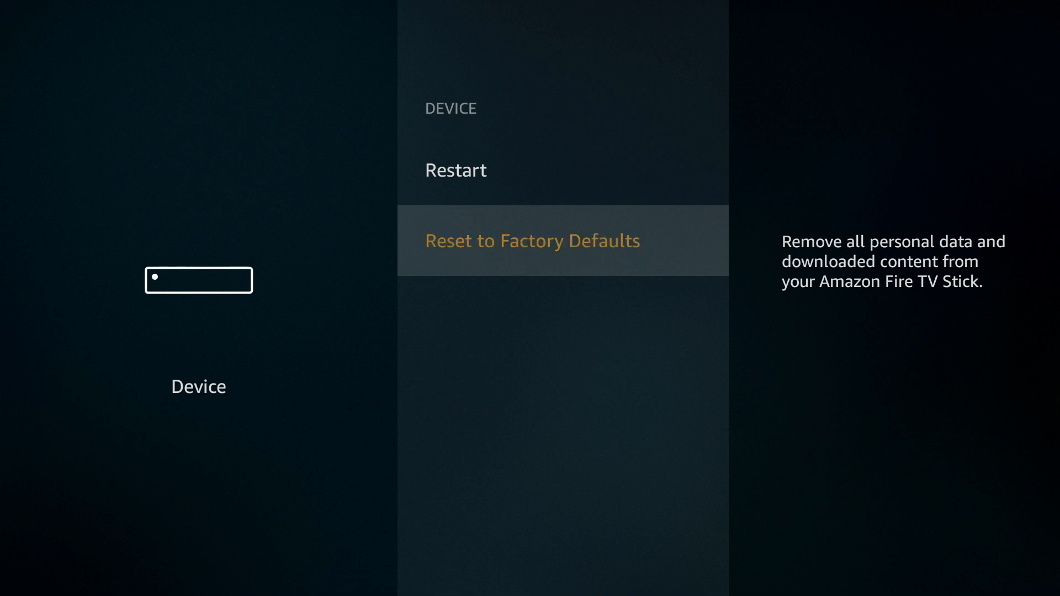
pyautogui.click(531, 241)
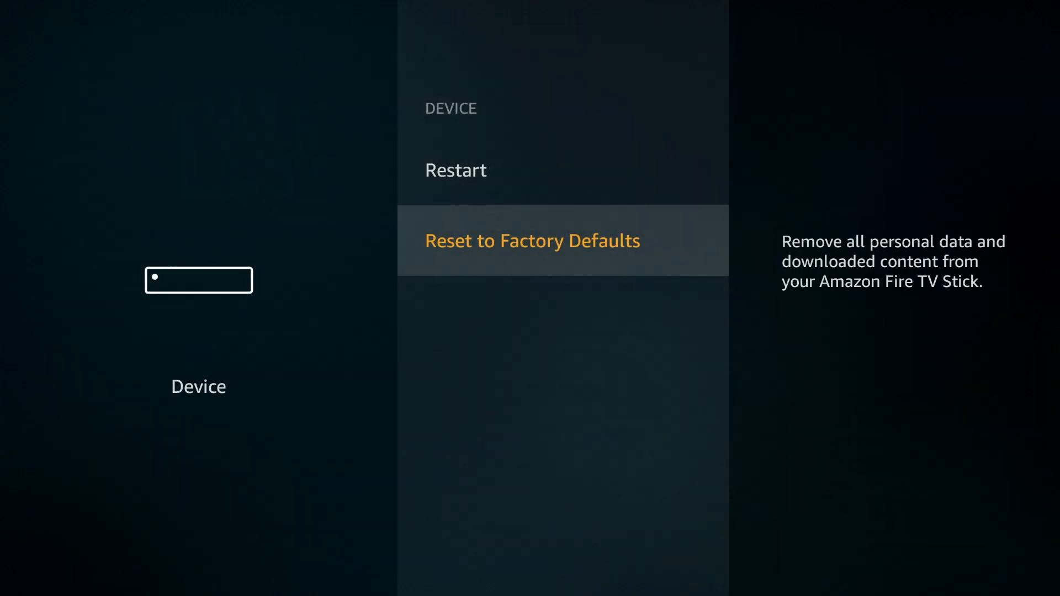
# - Confirm Reset to Factory Defaults so the 'Resetting your Fire TV Stick' progress screen appears
pyautogui.click(531, 241)
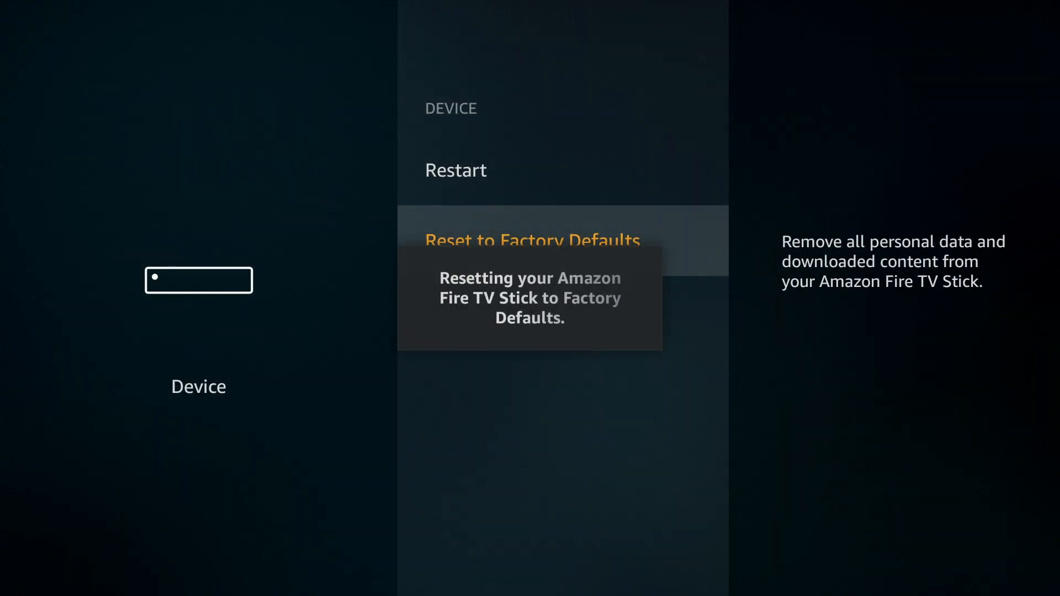
pyautogui.click(531, 240)
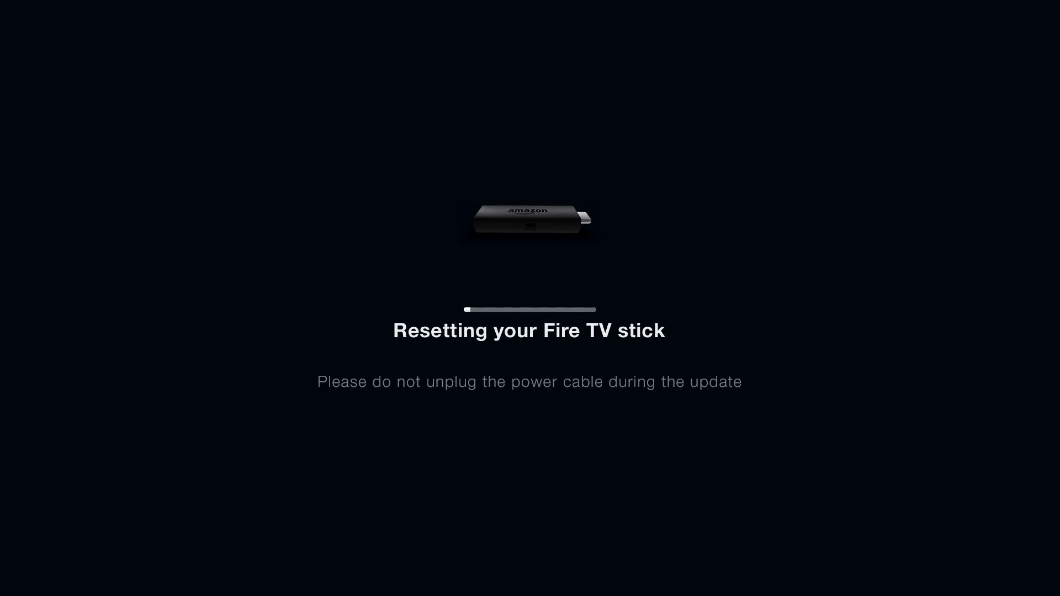